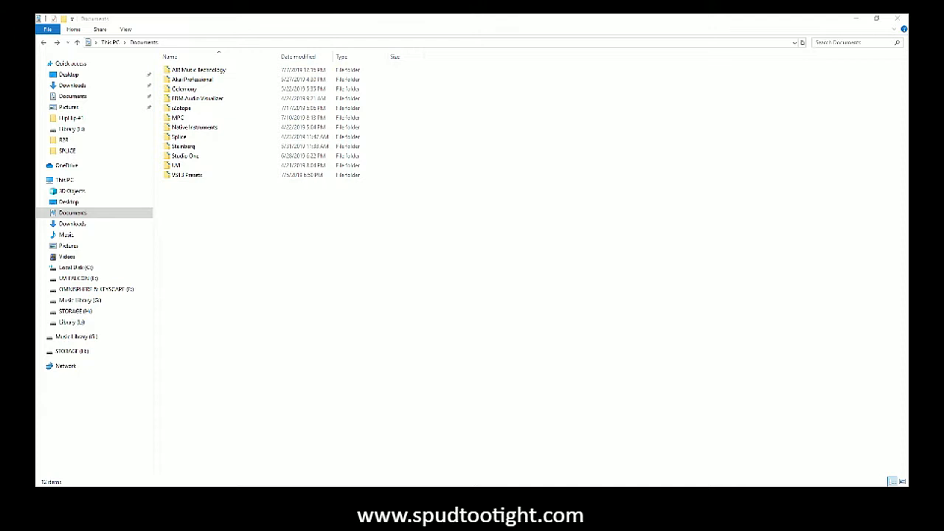
{"action": "mouse_move", "coordinate": [404, 265]}
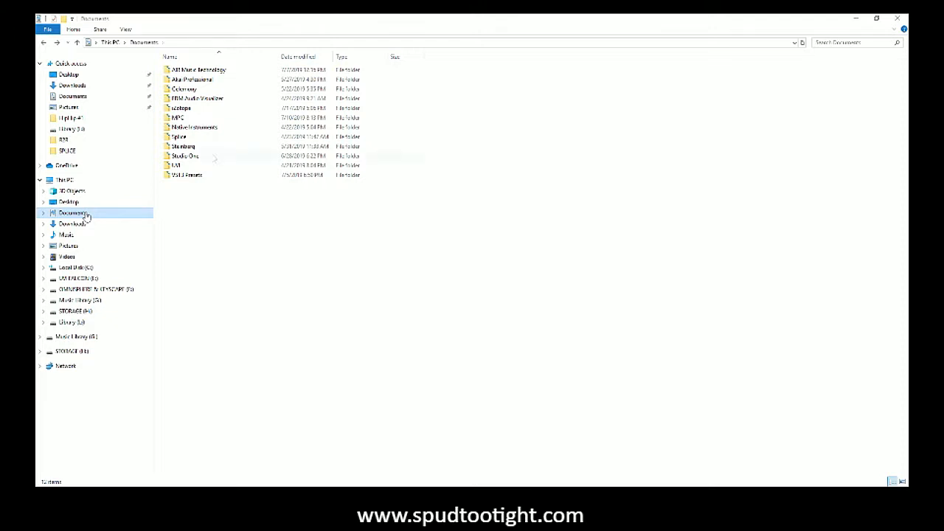
{"action": "mouse_move", "coordinate": [179, 136]}
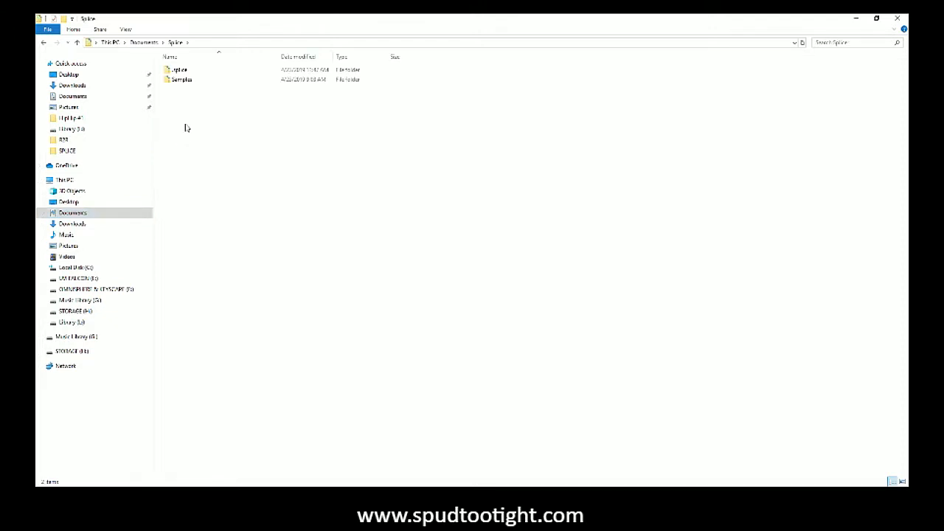
{"action": "mouse_move", "coordinate": [183, 80]}
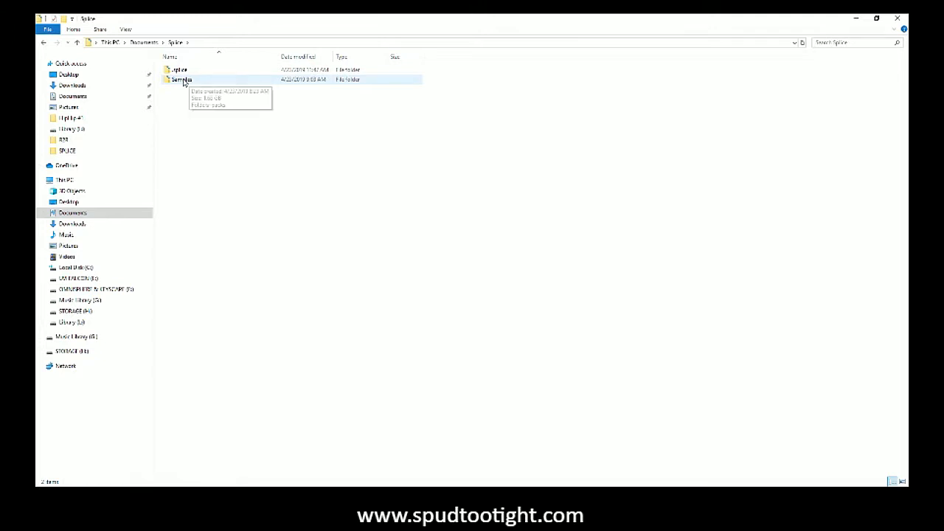
Search the Samples folder for .wav to list every sample file in its subfolders
{"action": "double_click", "coordinate": [180, 79]}
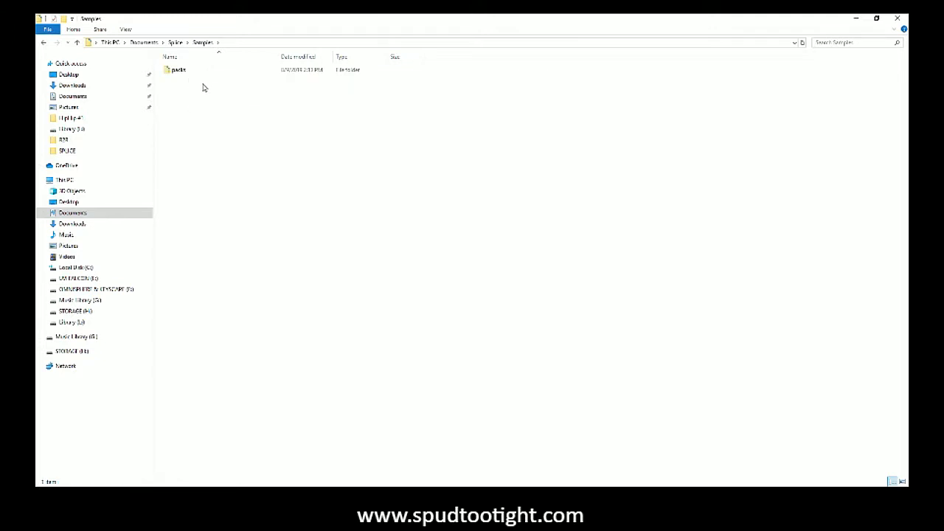
{"action": "mouse_move", "coordinate": [784, 80]}
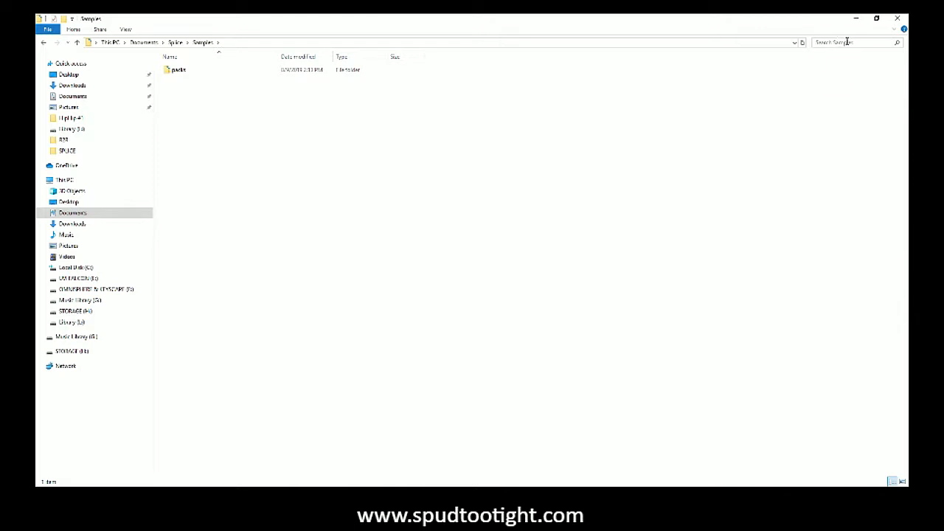
{"action": "left_click", "coordinate": [853, 41]}
{"action": "type", "text": ".wav"}
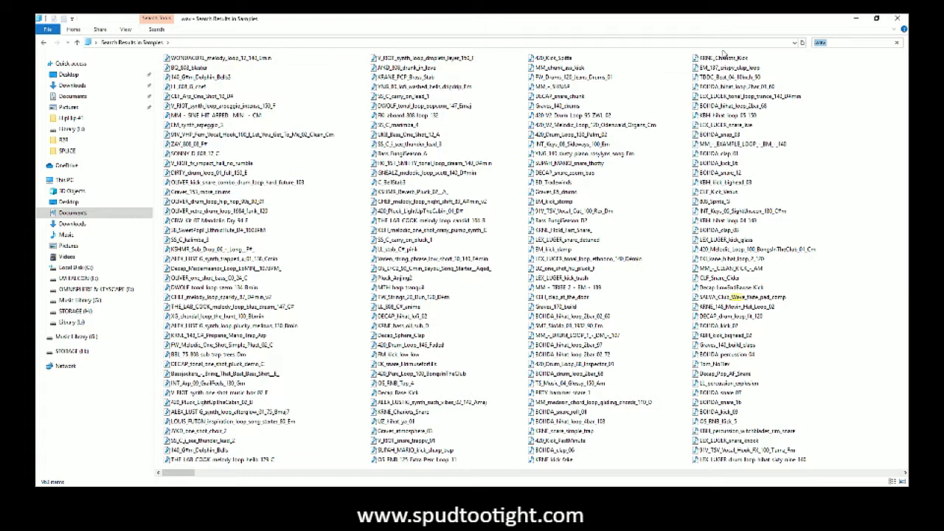
Select all found samples, then open the target folder on the Music Library (G:) drive
{"action": "left_click", "coordinate": [221, 57]}
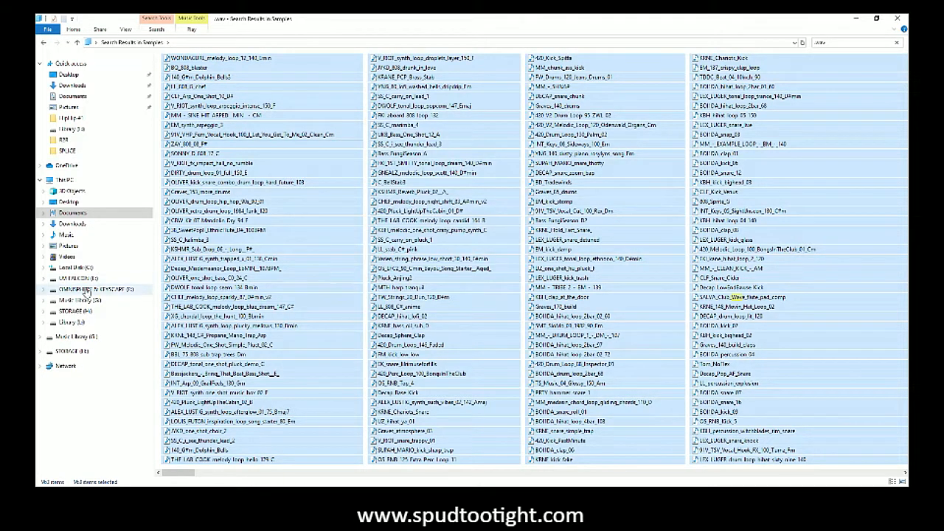
{"action": "left_click", "coordinate": [79, 300]}
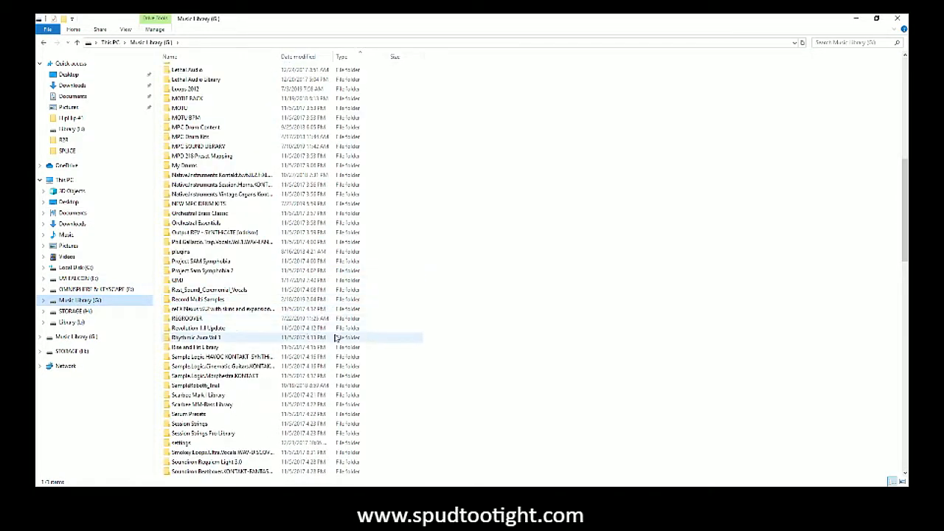
{"action": "scroll", "scroll_direction": "down", "scroll_amount": 3}
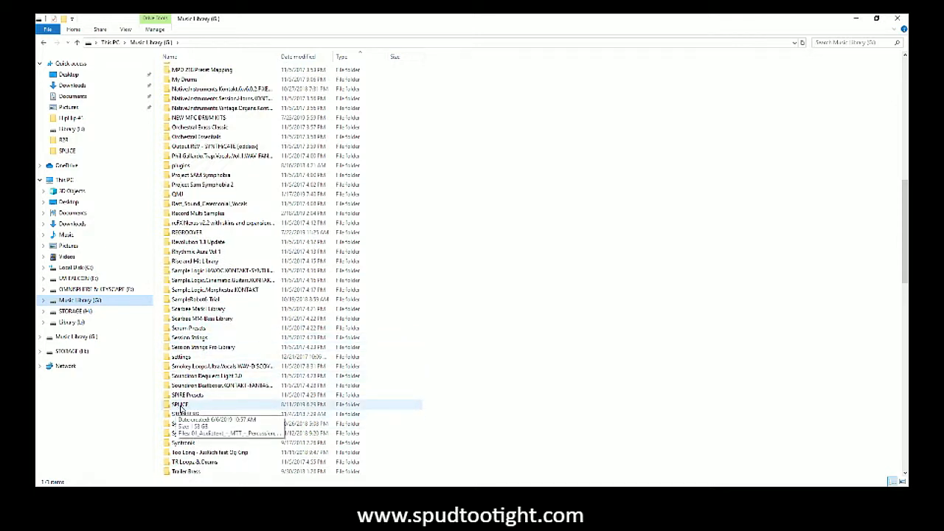
{"action": "double_click", "coordinate": [180, 404]}
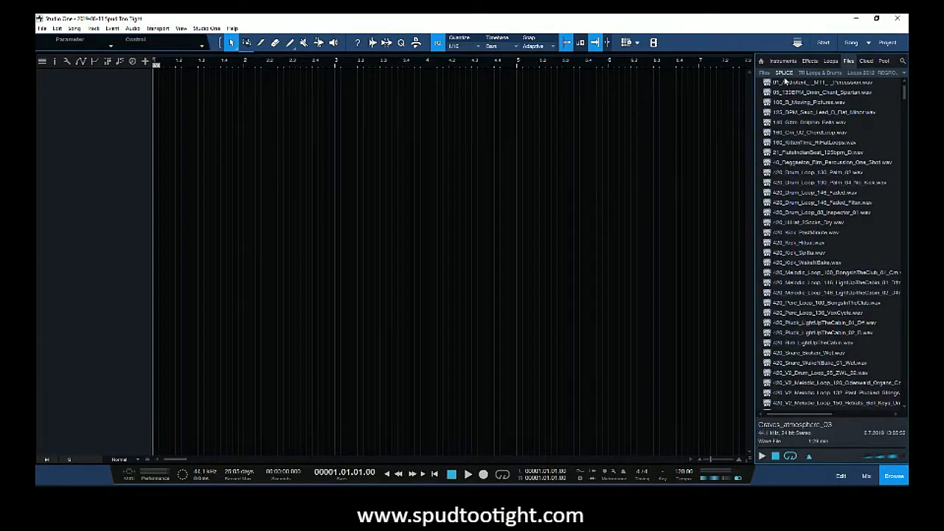
{"action": "mouse_move", "coordinate": [706, 96]}
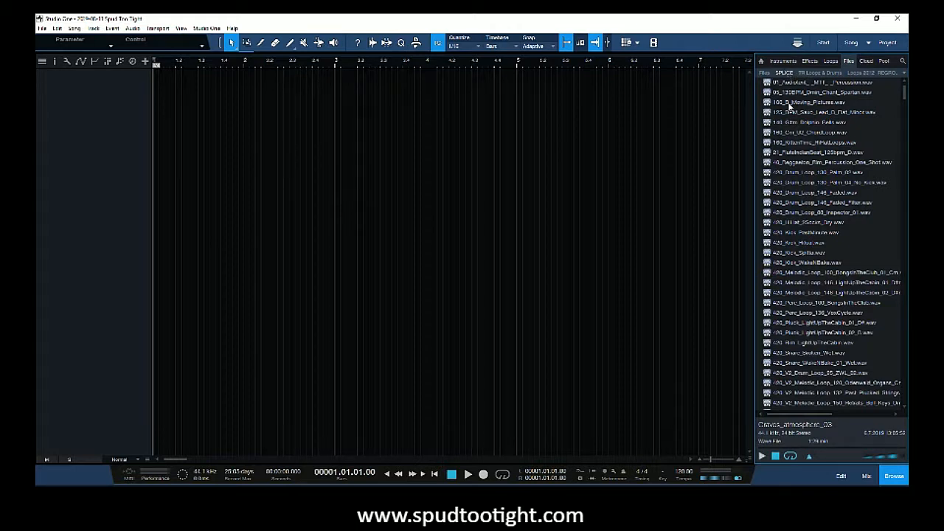
{"action": "mouse_move", "coordinate": [847, 97]}
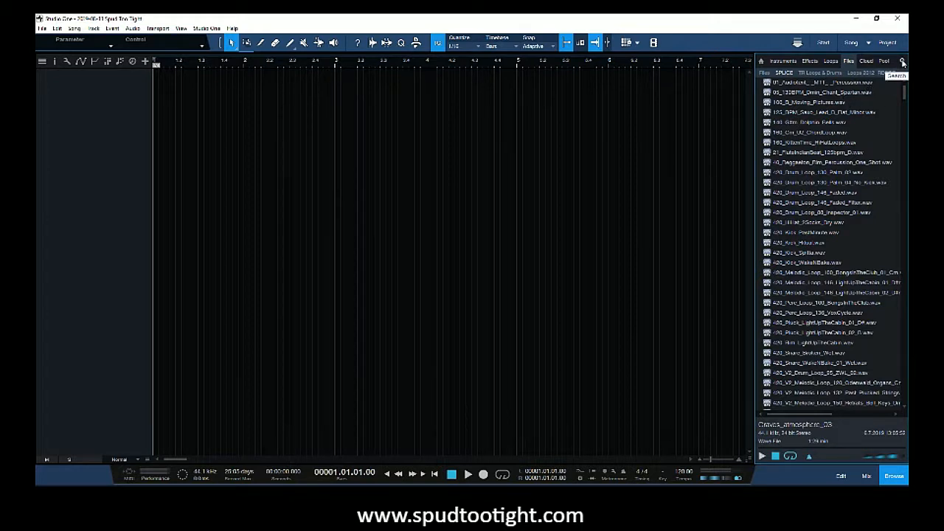
Search the SPLICE folder for 'drum' and pick the first drum loop result
{"action": "left_click", "coordinate": [903, 61]}
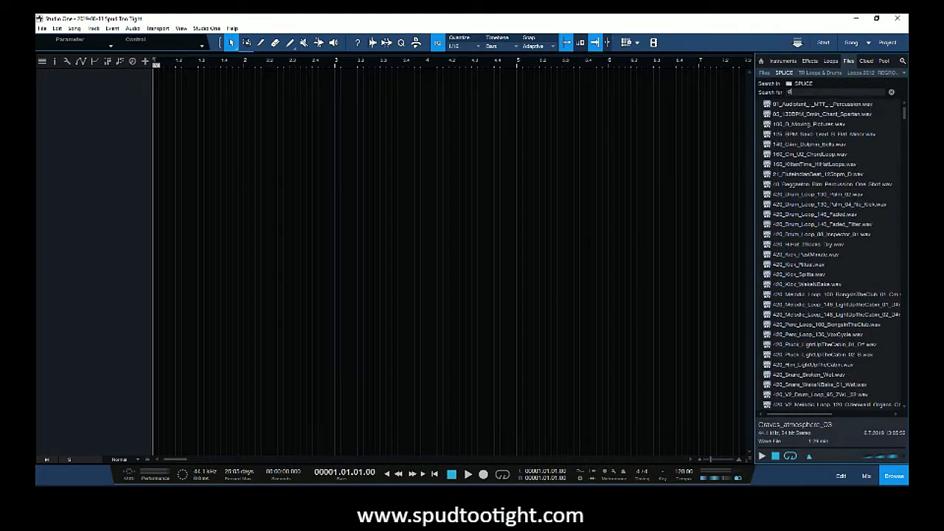
{"action": "type", "text": "drum"}
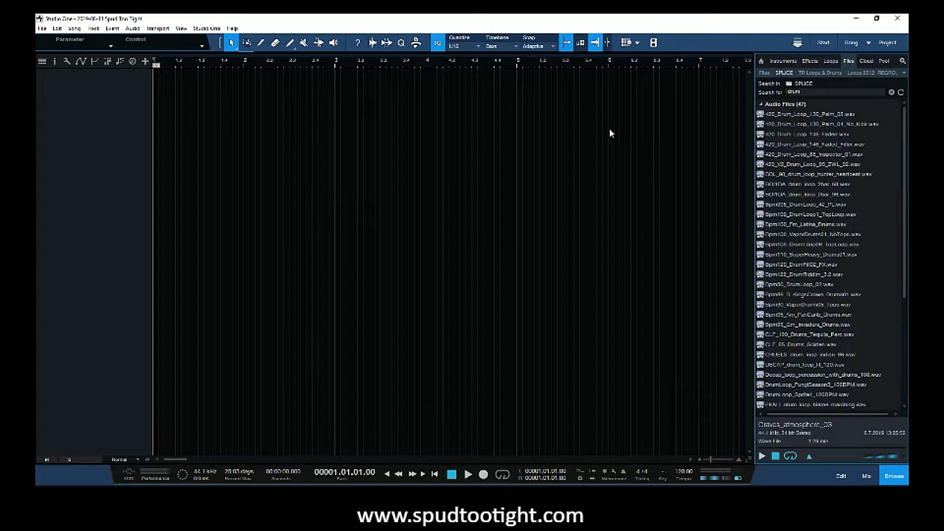
{"action": "left_click", "coordinate": [826, 104]}
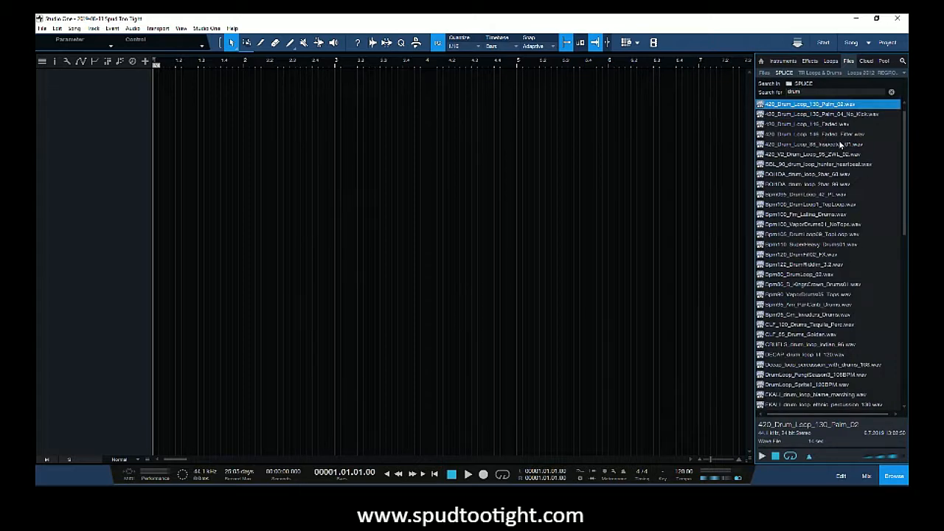
{"action": "scroll", "scroll_direction": "down", "scroll_amount": 3}
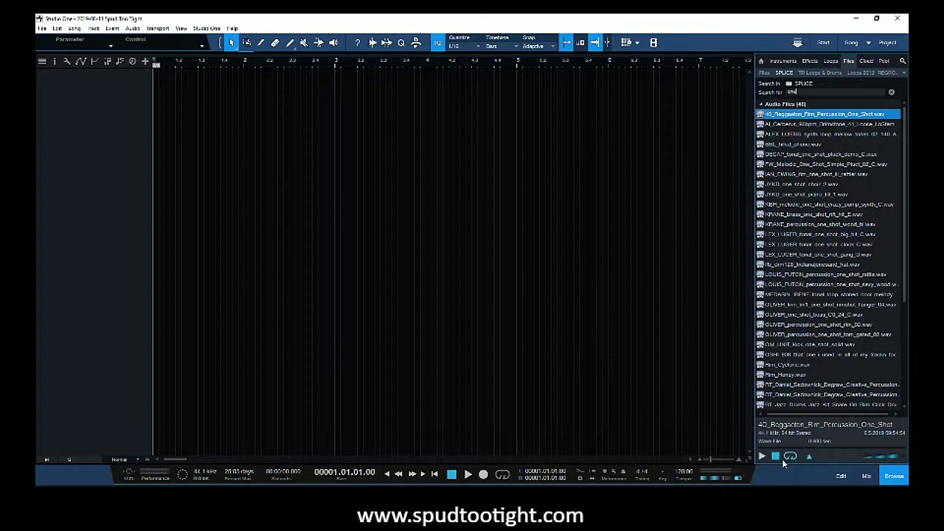
{"action": "mouse_move", "coordinate": [838, 266]}
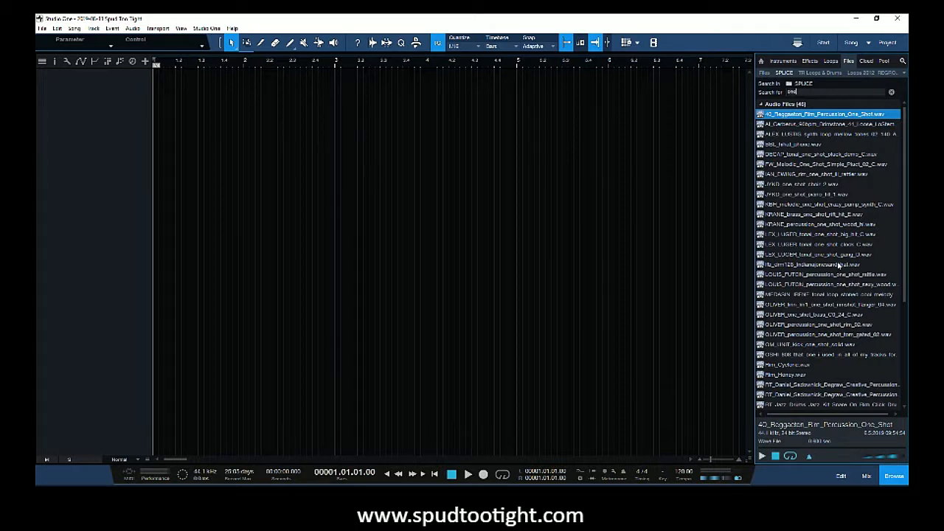
{"action": "mouse_move", "coordinate": [650, 343]}
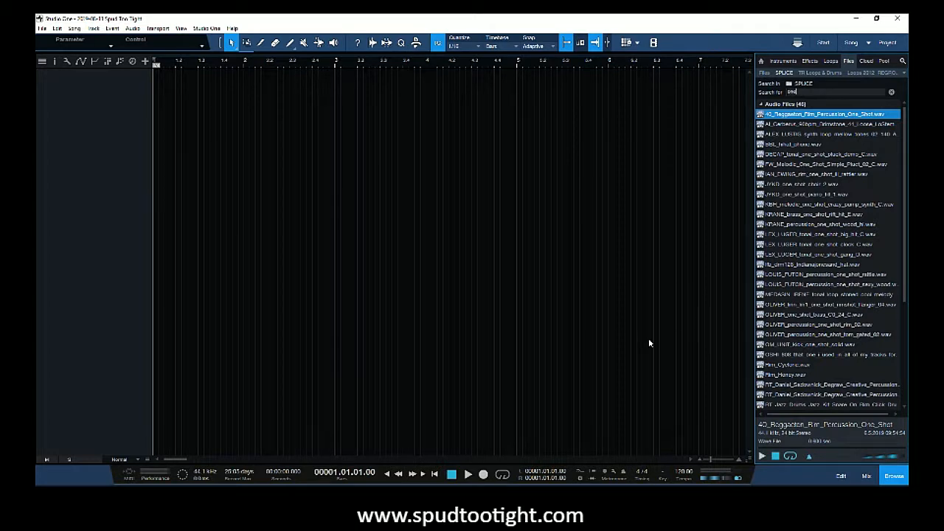
{"action": "mouse_move", "coordinate": [832, 230]}
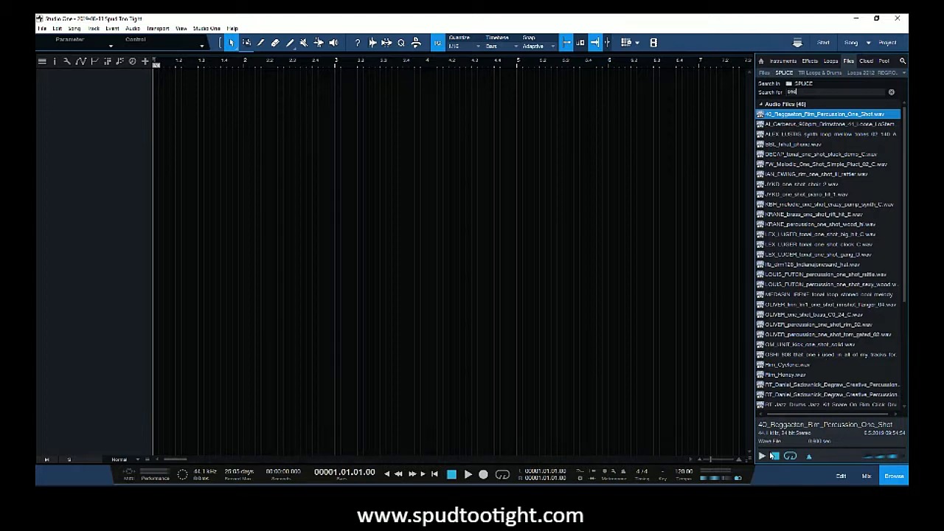
{"action": "mouse_move", "coordinate": [492, 245]}
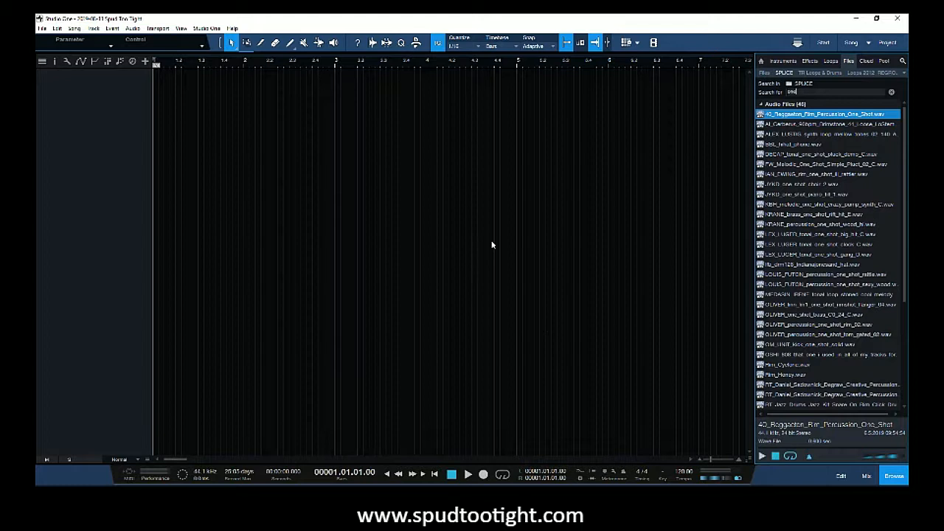
{"action": "mouse_move", "coordinate": [474, 260]}
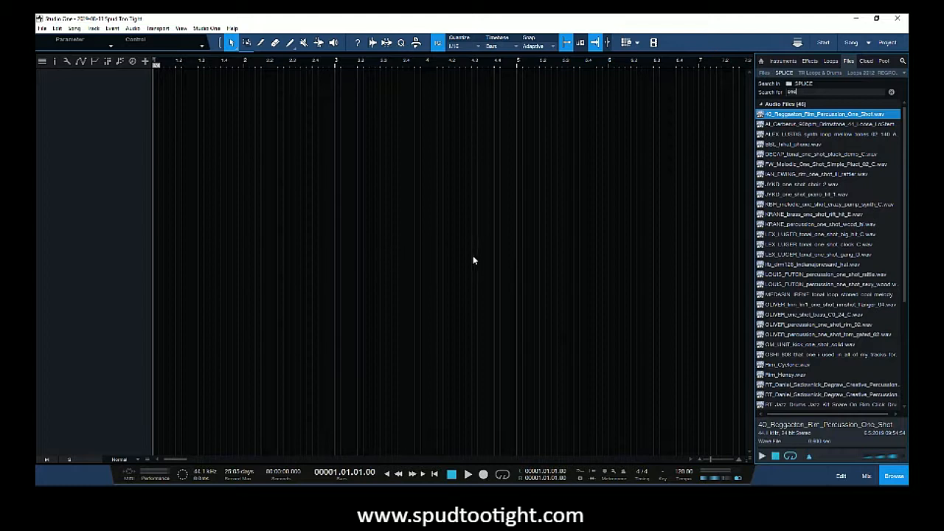